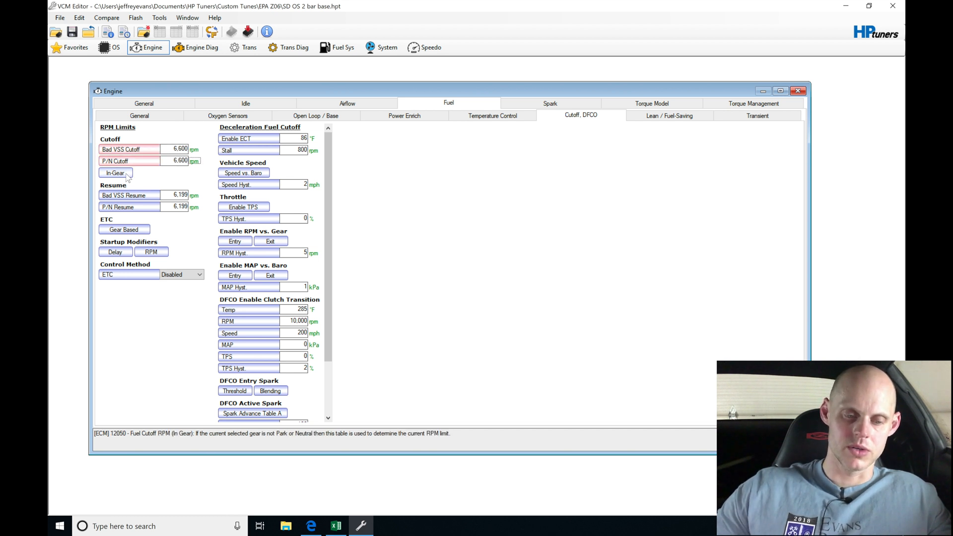
Set in-gear fuel cutoff to 6600 rpm and resume RPM to 6599
click(114, 172)
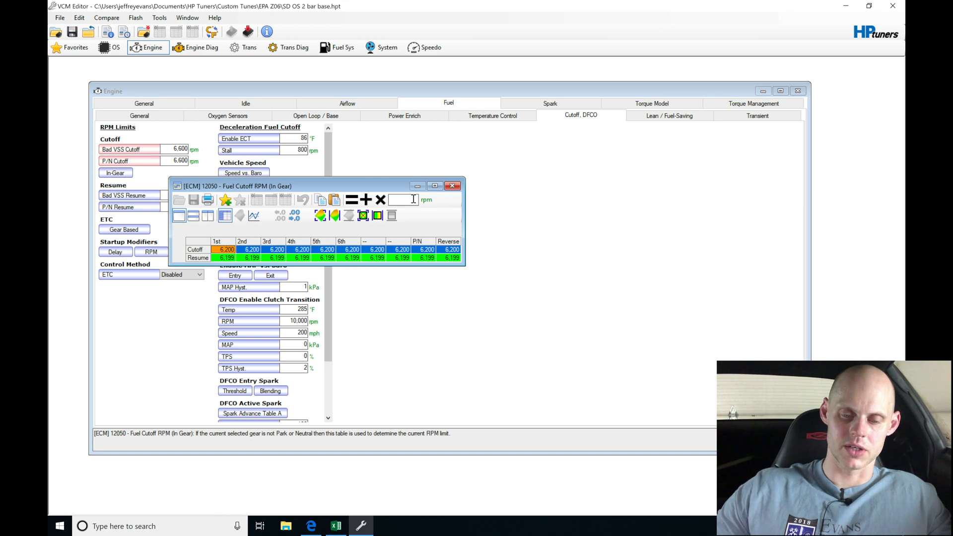
text(6600)
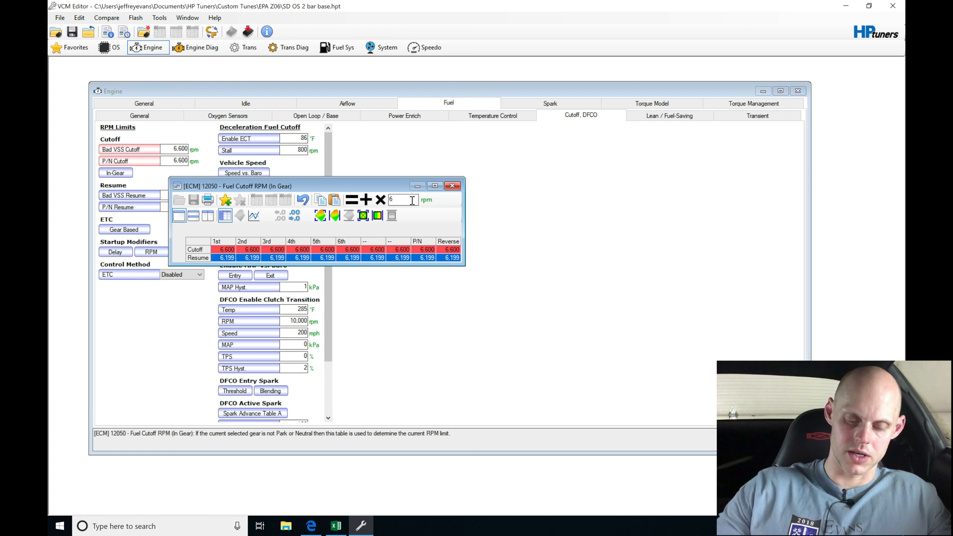
text(599)
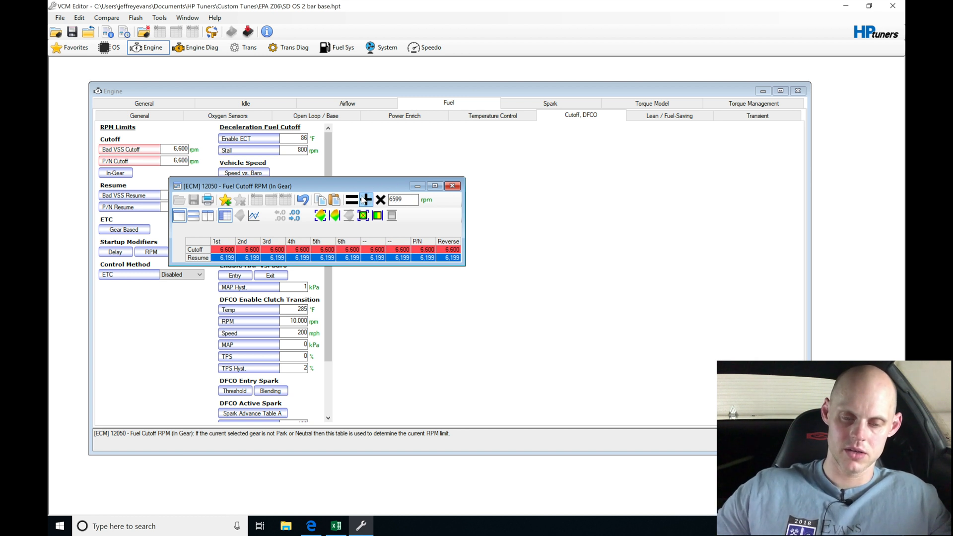
click(452, 186)
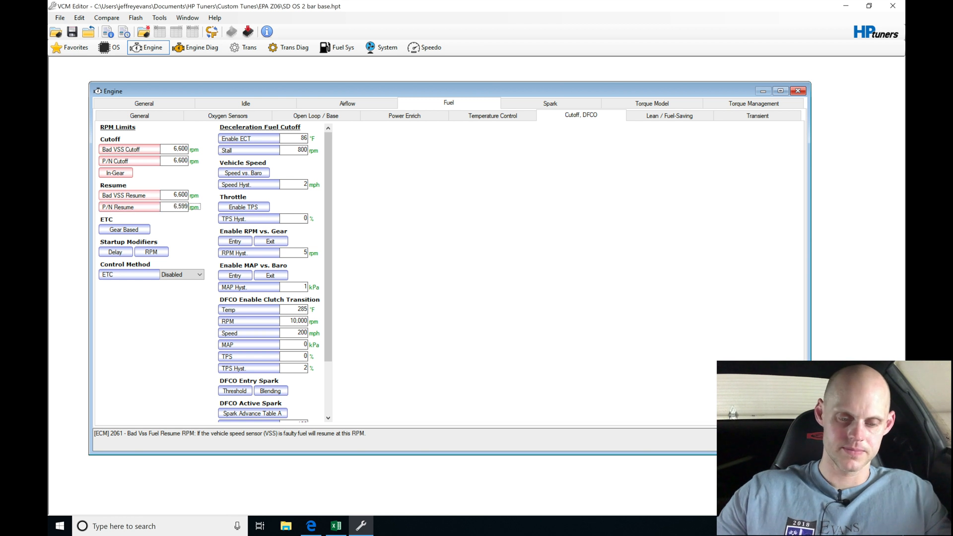
click(124, 229)
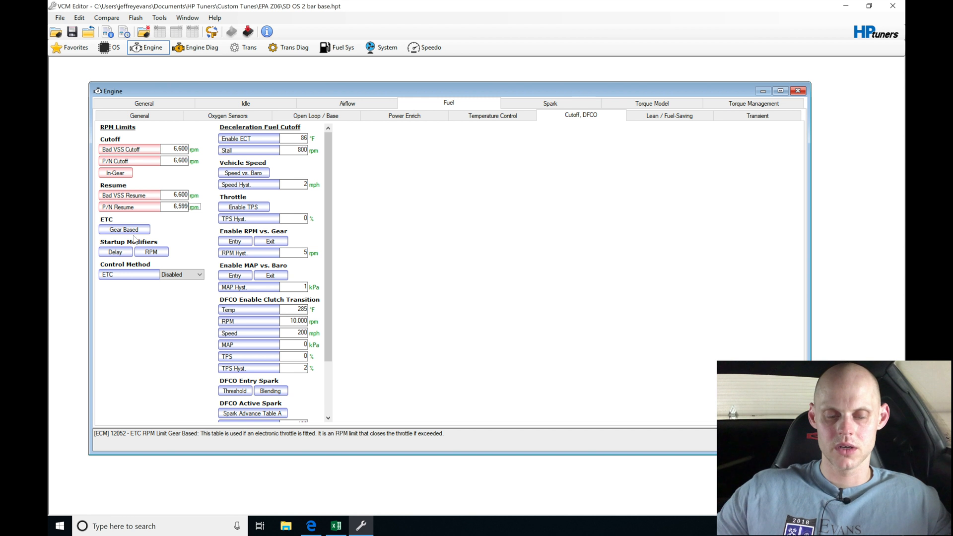
click(123, 229)
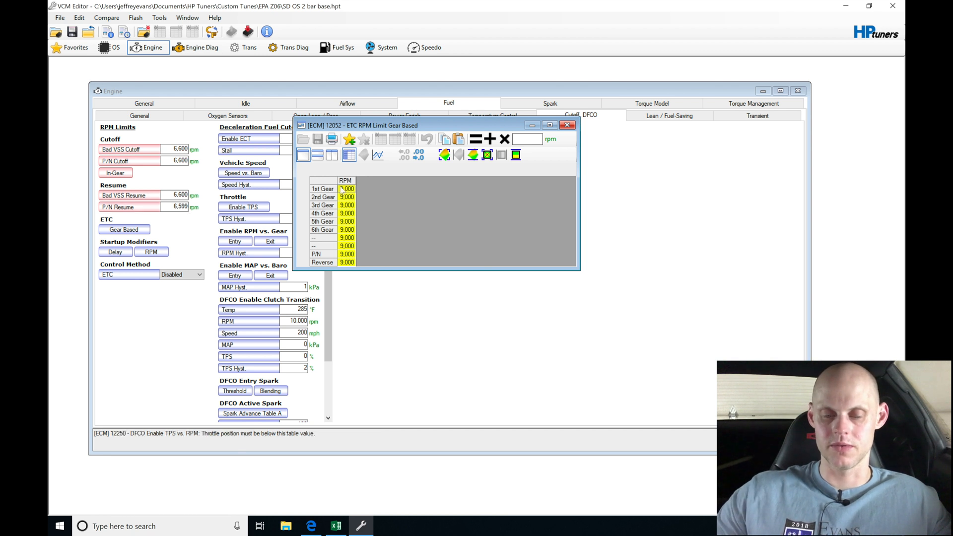
click(567, 126)
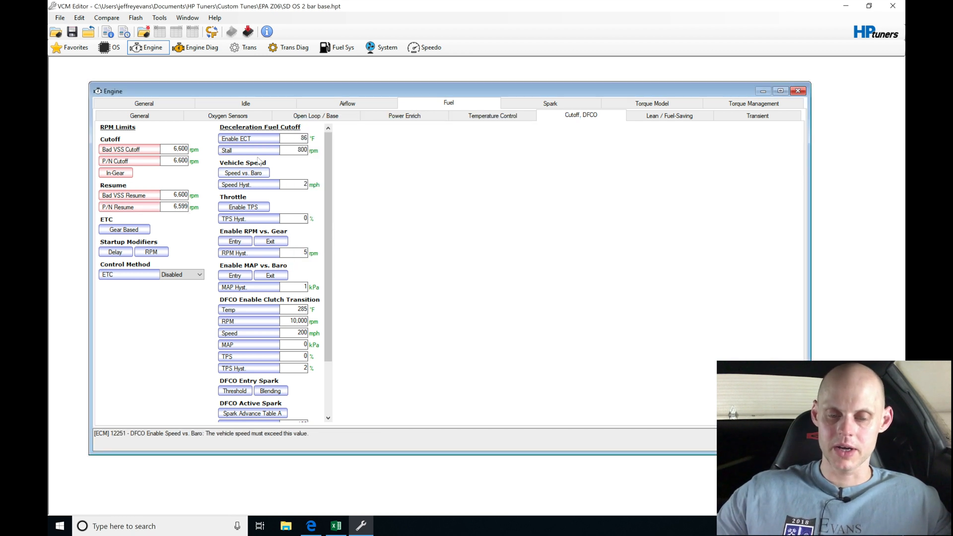
click(265, 185)
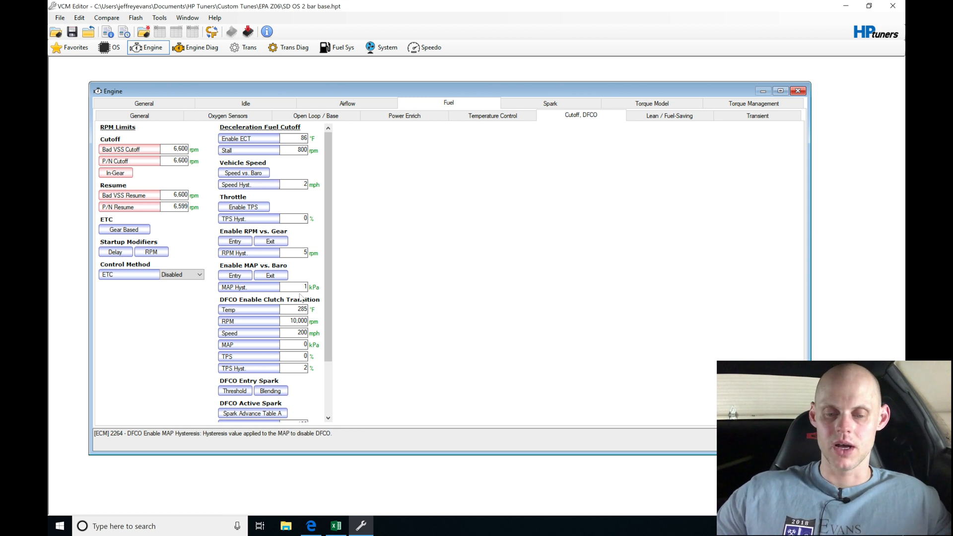
mouse_move(674, 135)
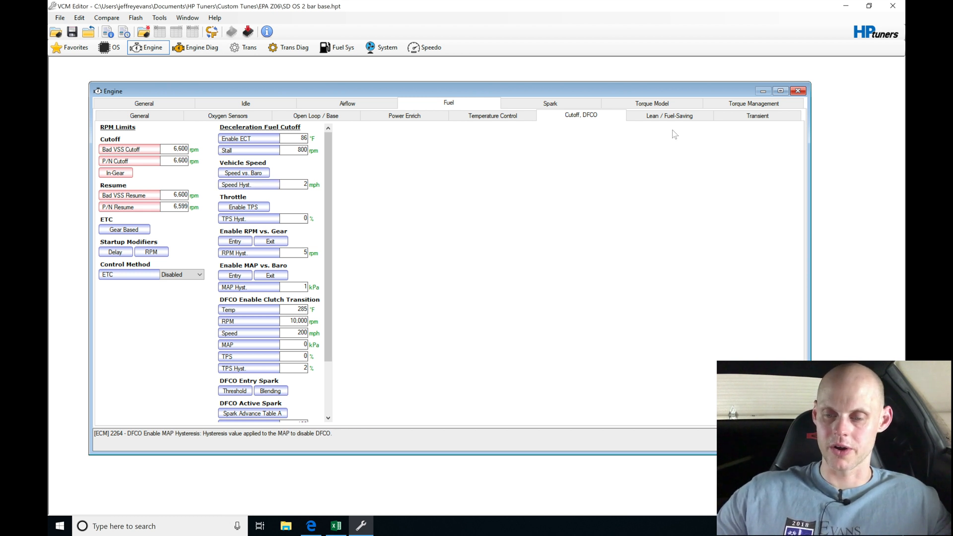
Review lean/fuel-saving and transient fuel settings, then show spark advance settings
click(668, 115)
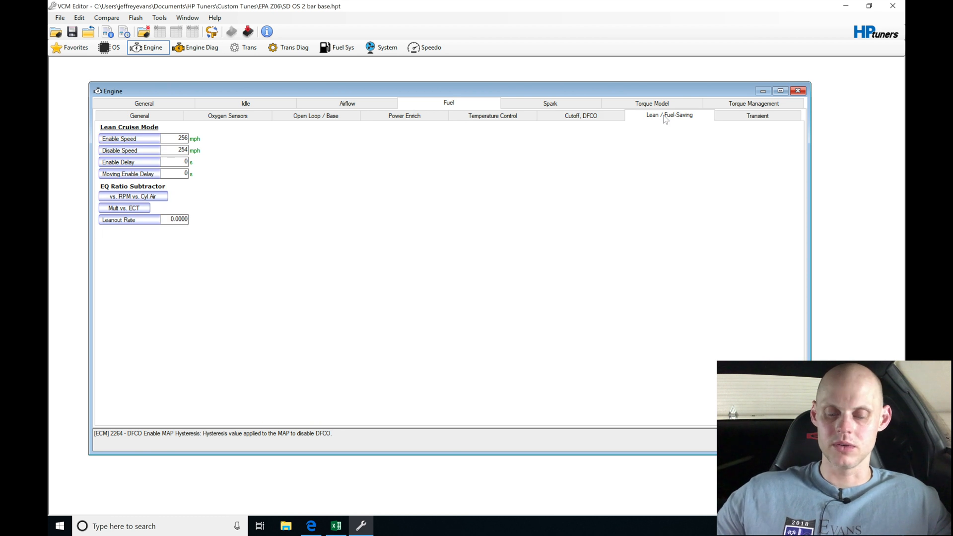
click(757, 116)
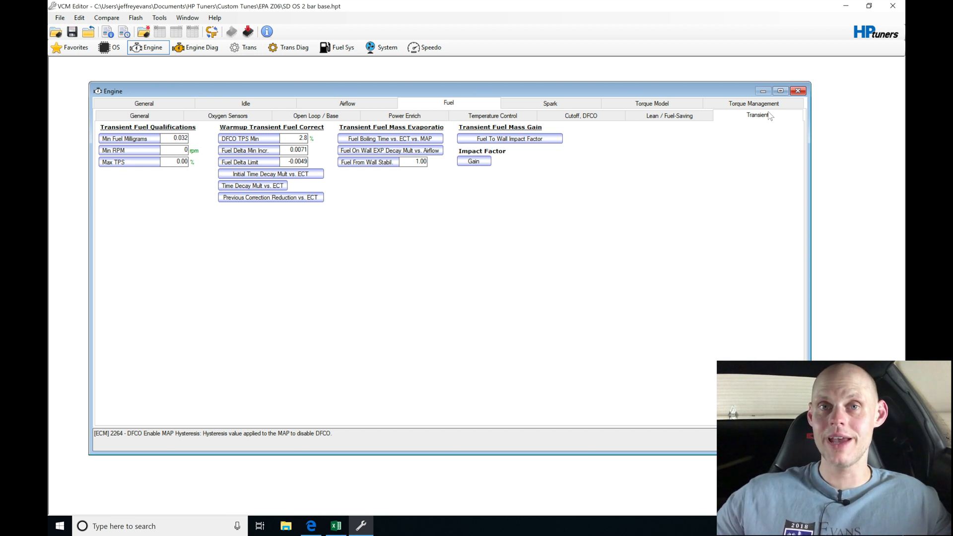
mouse_move(629, 213)
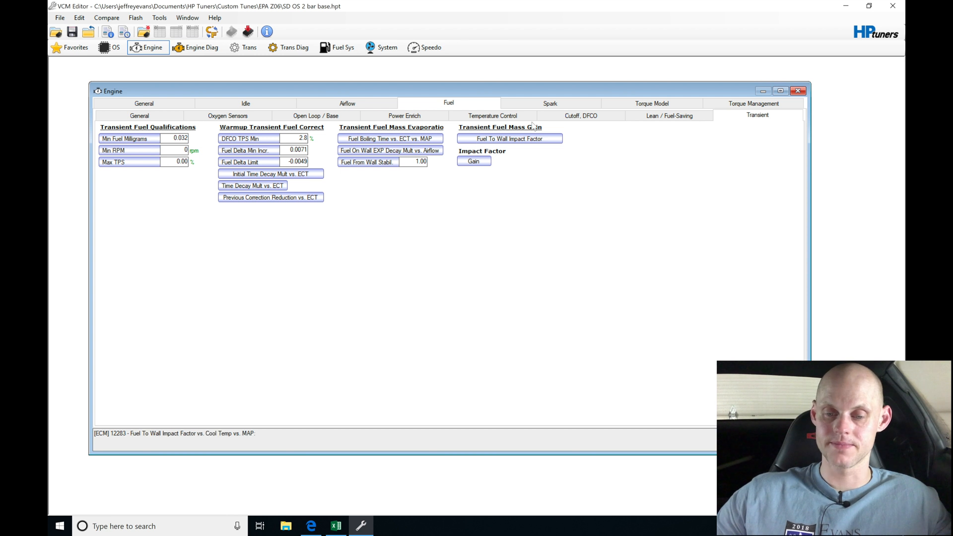
click(549, 103)
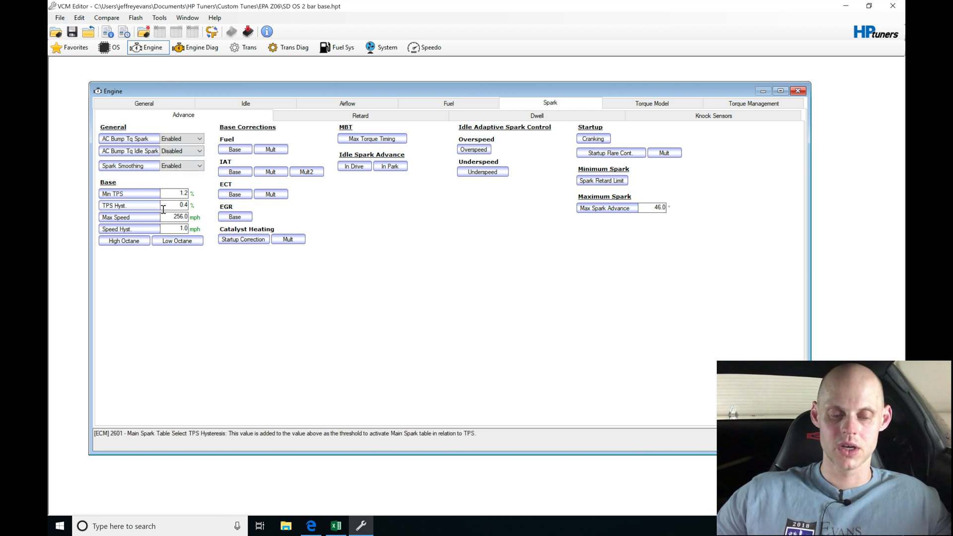
Open the High Octane open-throttle main spark table
click(124, 241)
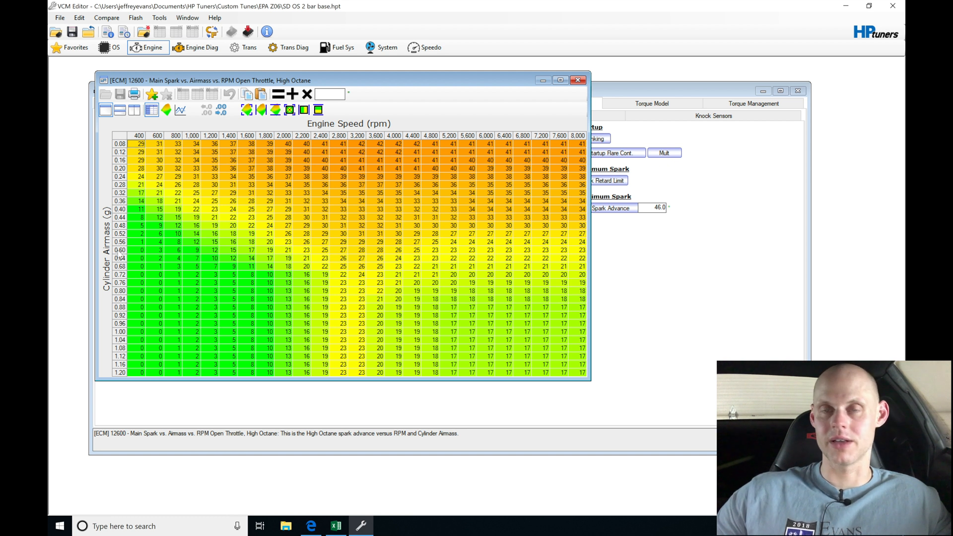
mouse_move(124, 392)
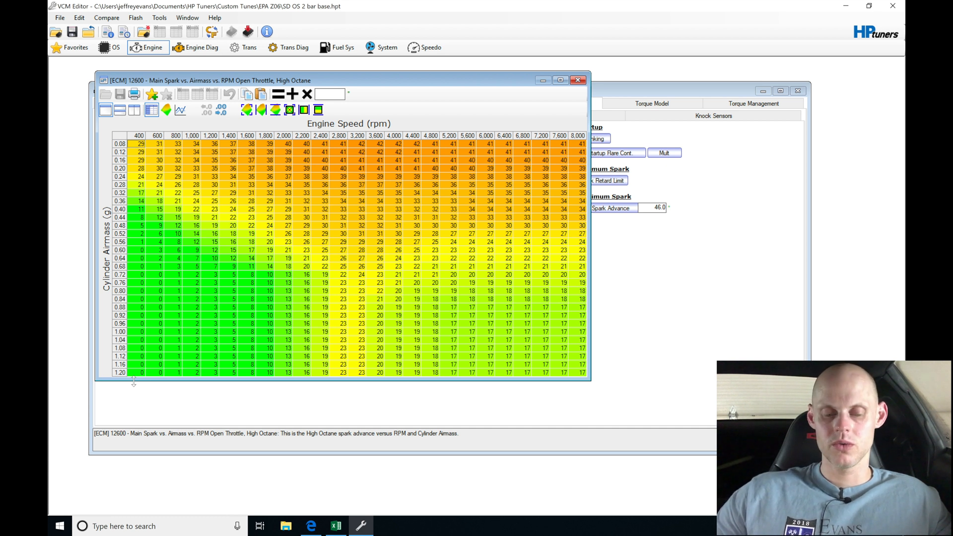
mouse_move(162, 322)
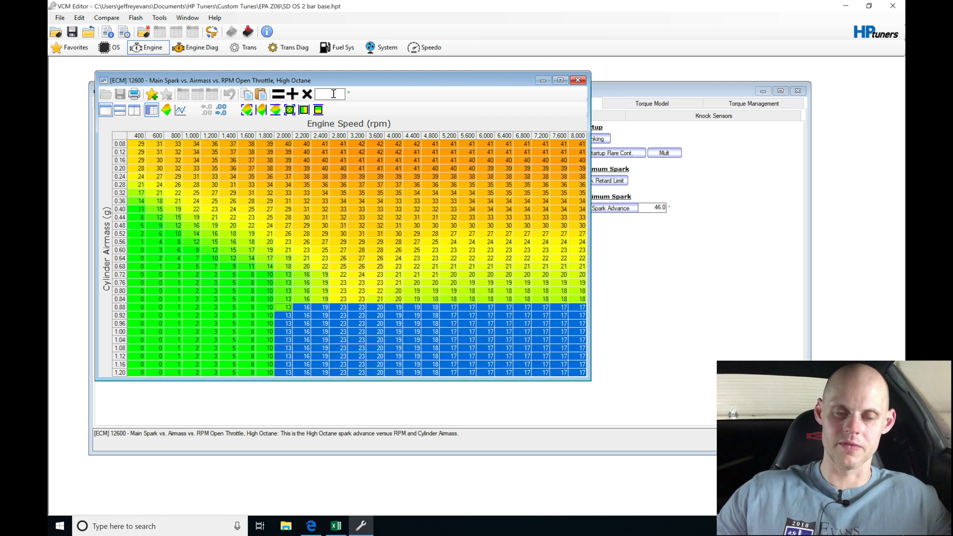
Set the selected high-airmass cells above 2,000 rpm to 12 degrees
text(12)
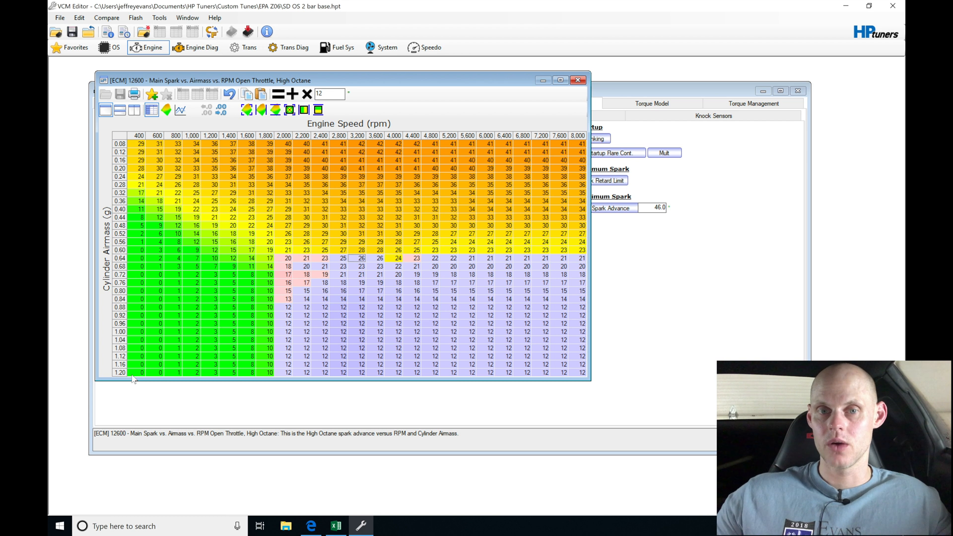
mouse_move(121, 373)
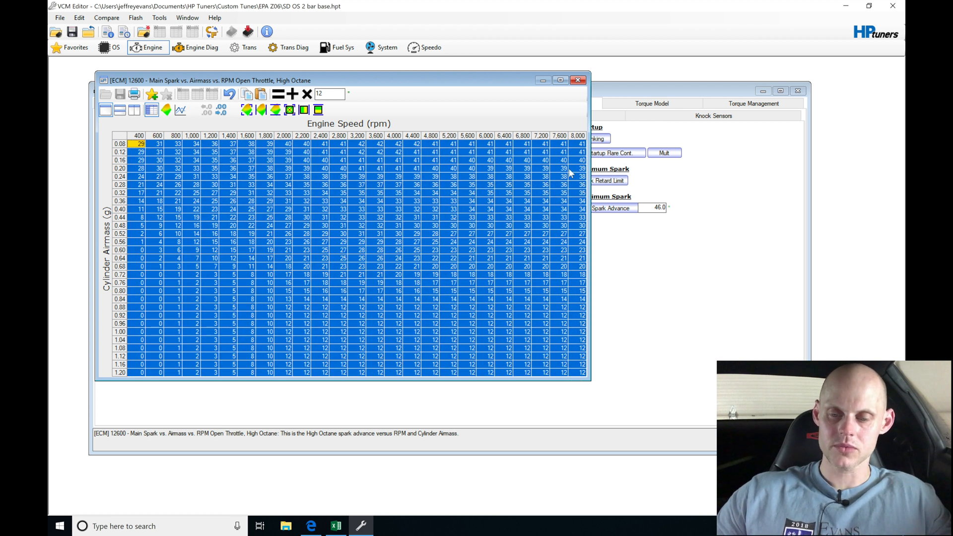
Apply the edit to the Low Octane spark table and close both table windows
click(578, 80)
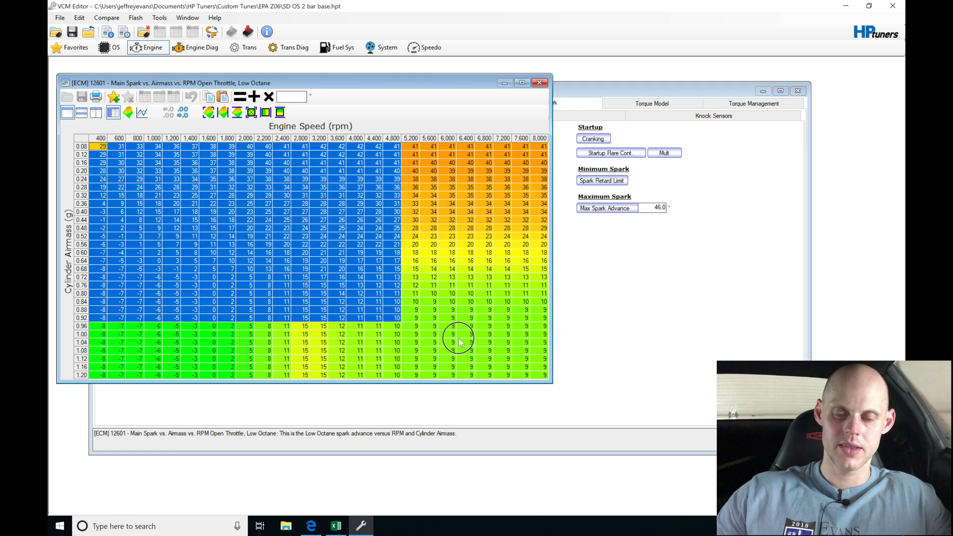
click(190, 96)
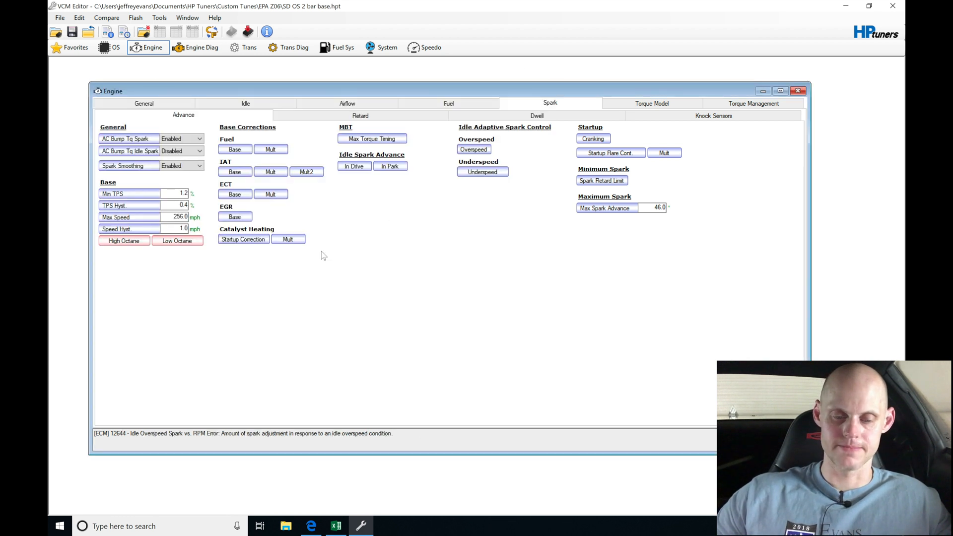
Open the AFR Spark Advance Correction – Add table under Base Corrections > Fuel
click(235, 150)
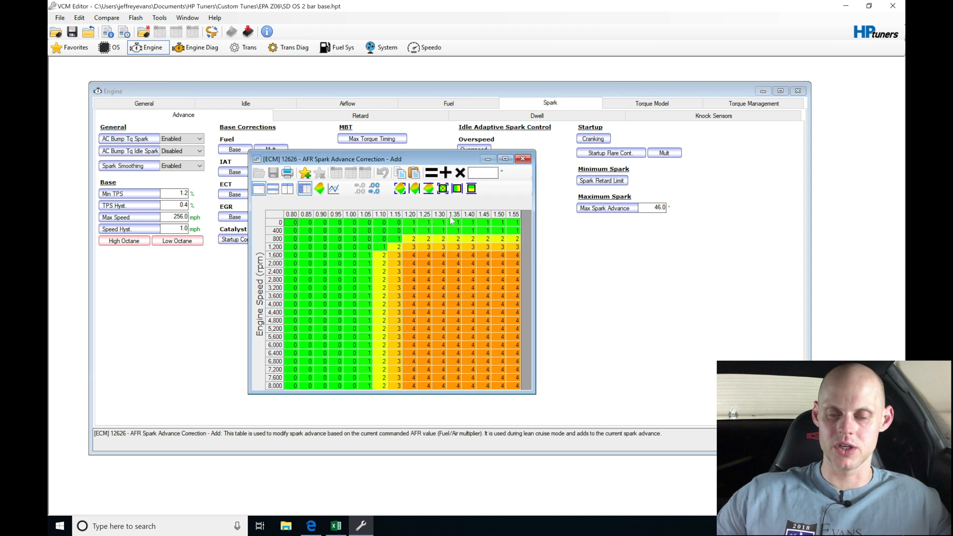
mouse_move(374, 222)
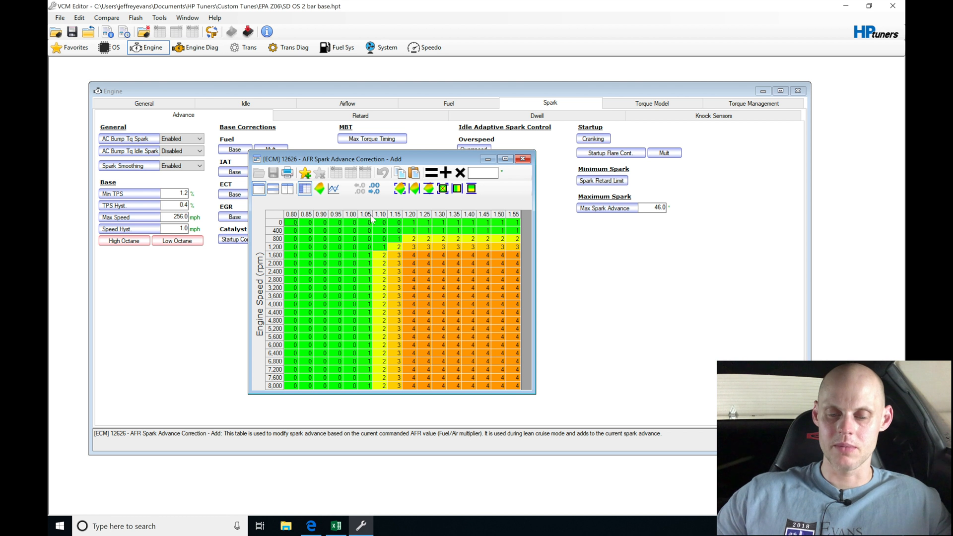
mouse_move(442, 306)
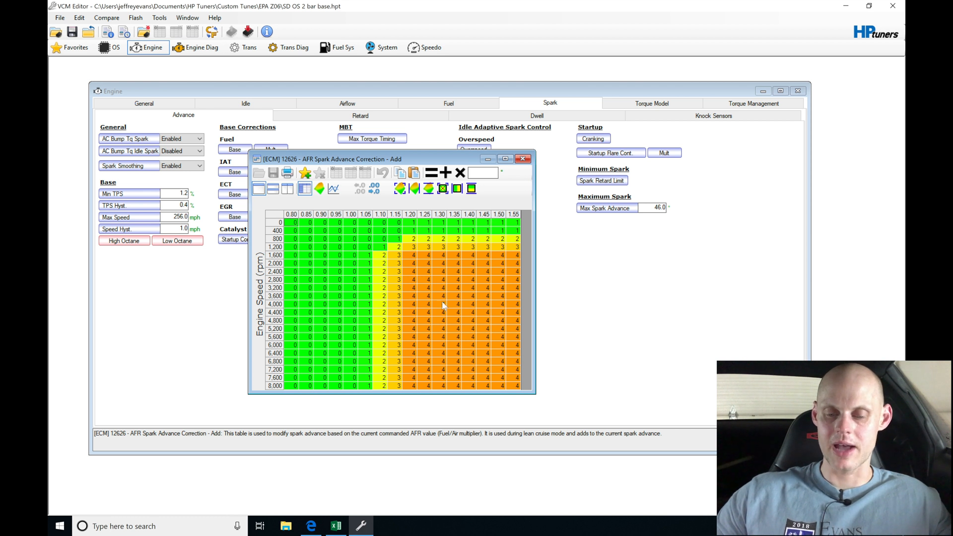
mouse_move(363, 300)
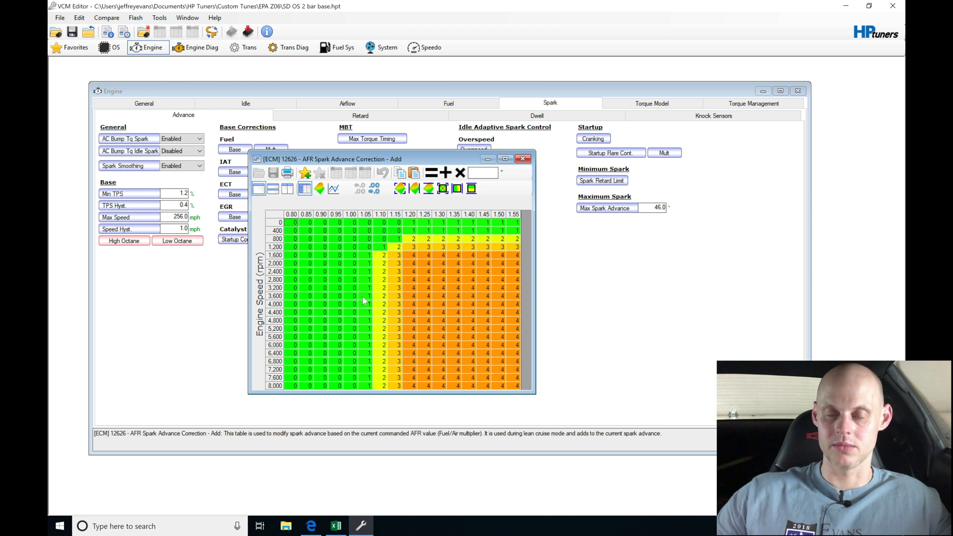
mouse_move(141, 271)
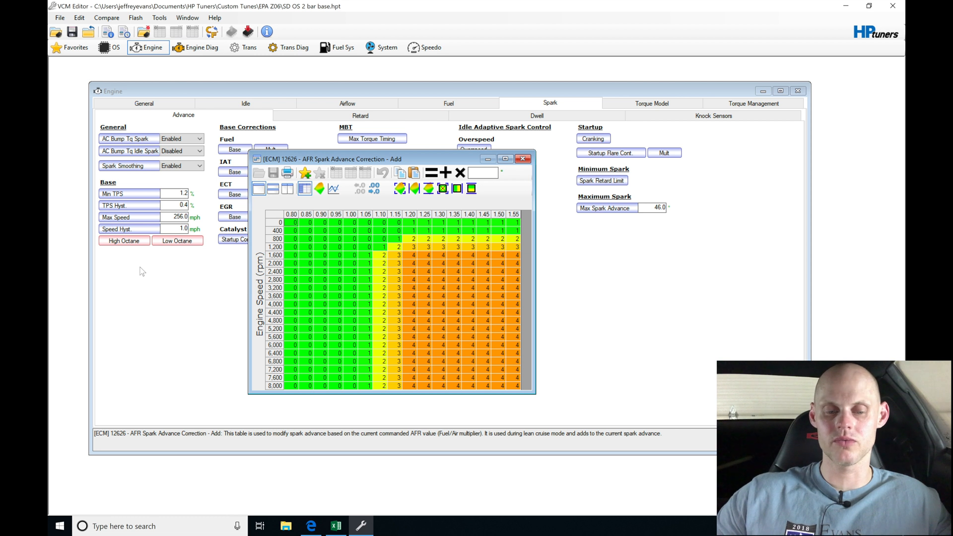